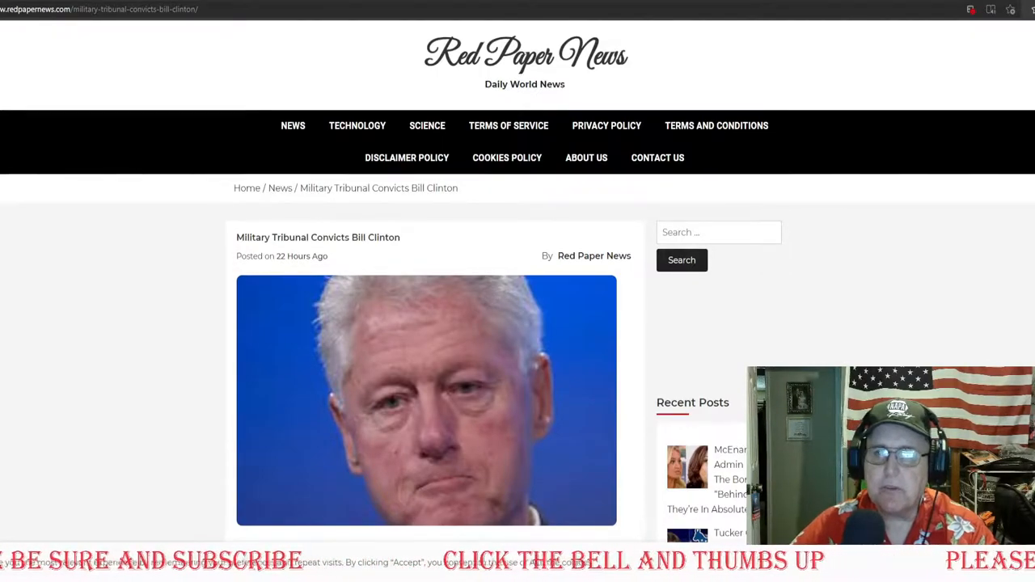
mouse_move(853, 331)
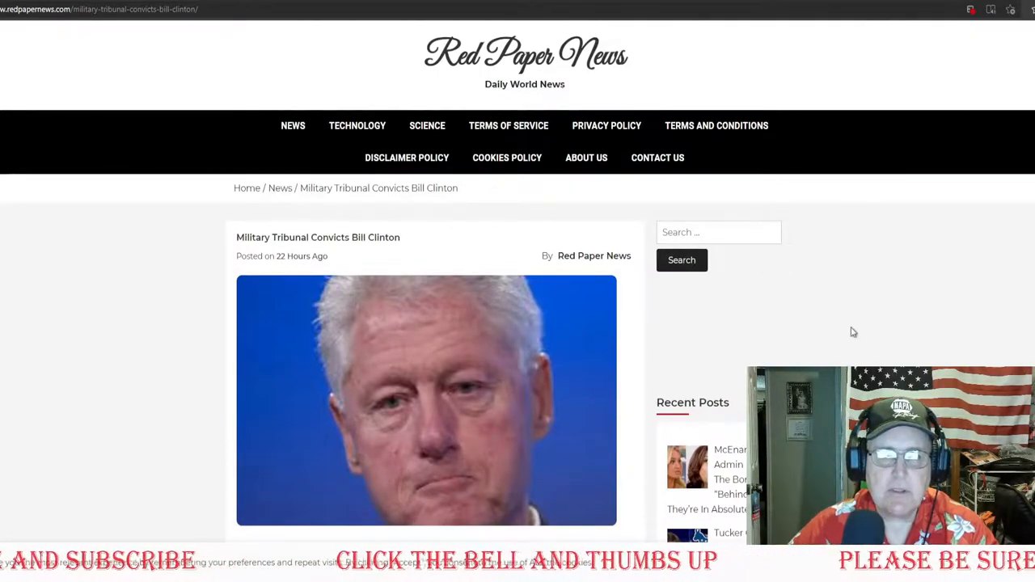
scroll(down, 3)
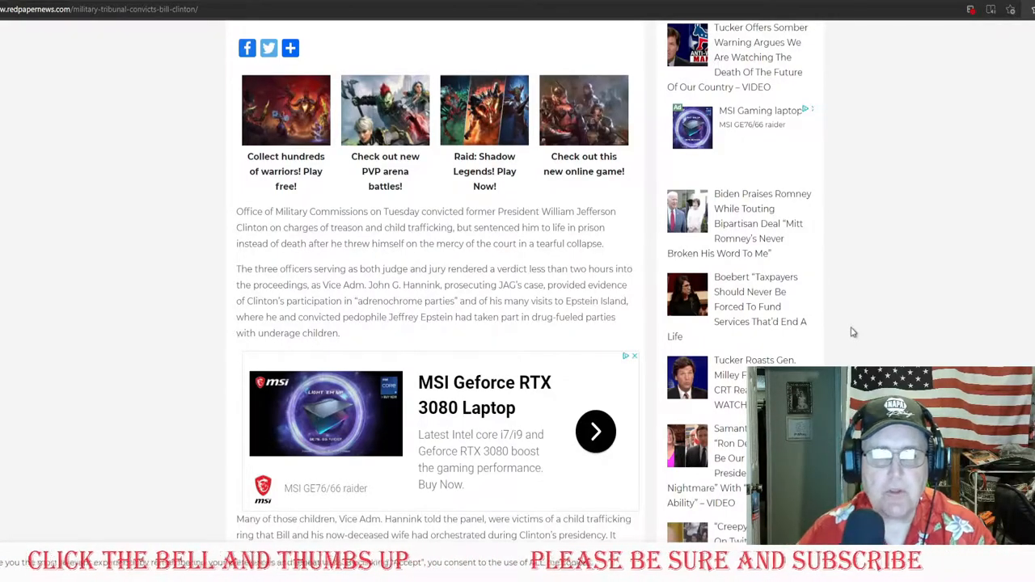
scroll(down, 3)
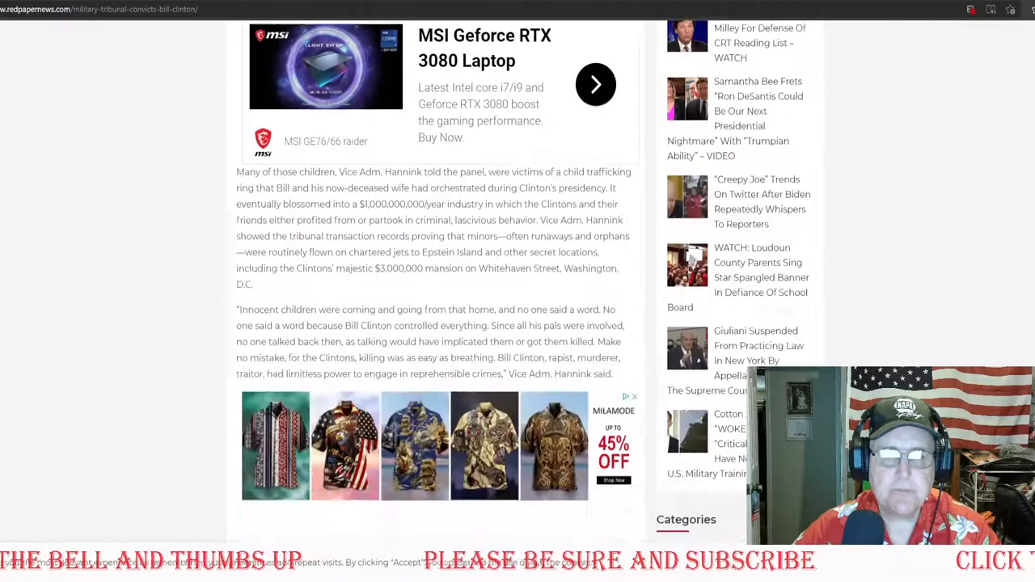
scroll(down, 3)
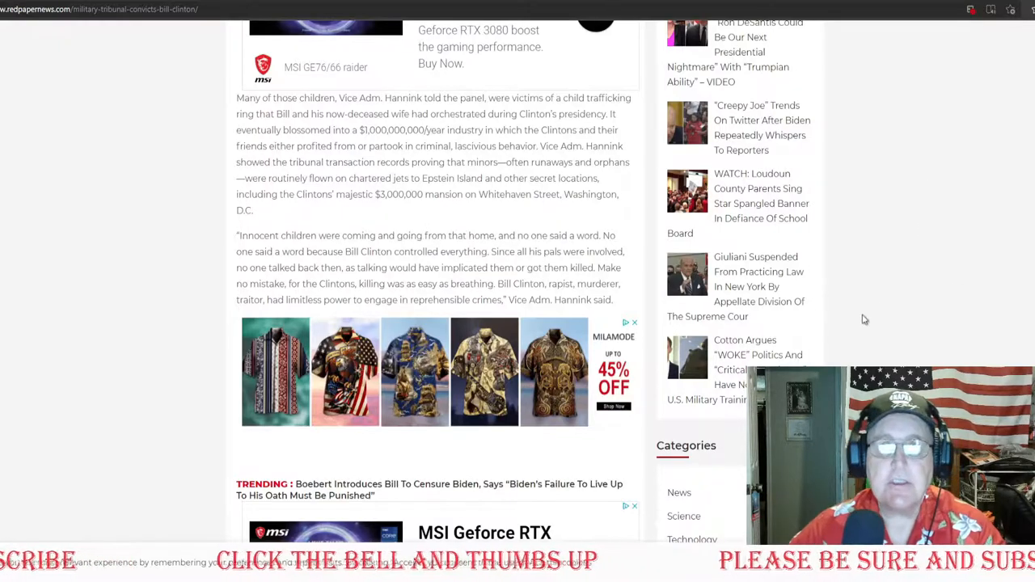
scroll(down, 3)
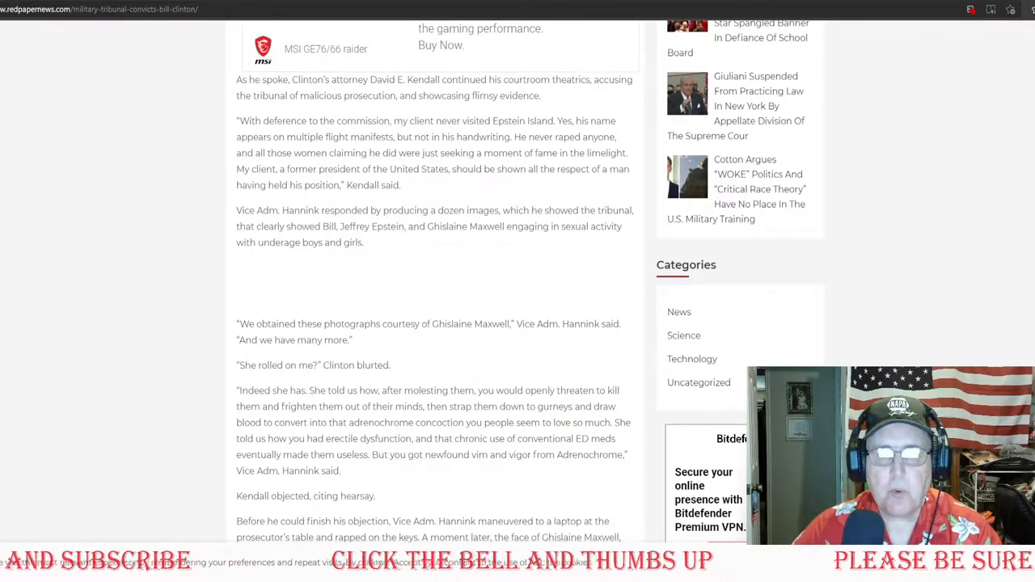
scroll(down, 3)
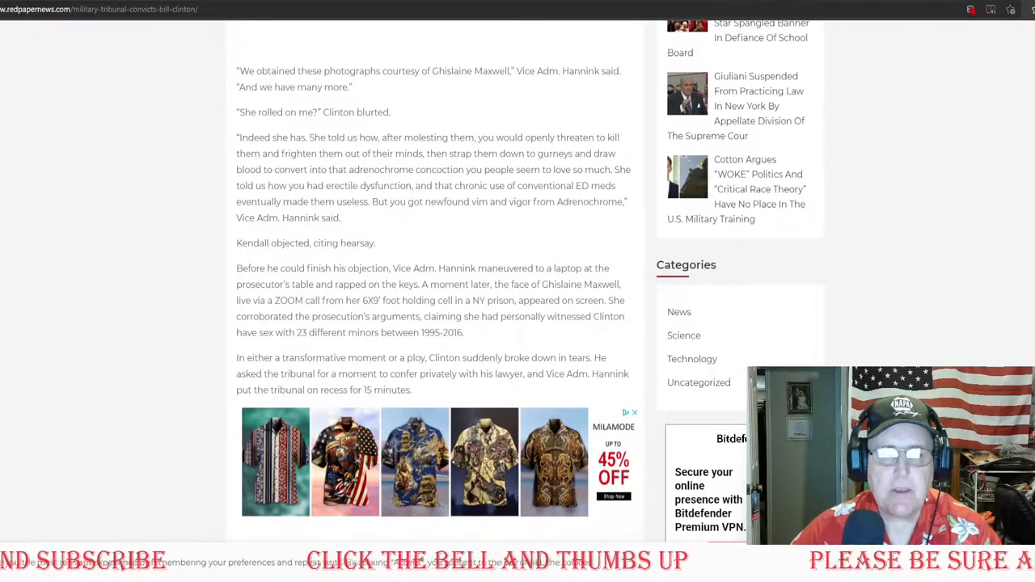
scroll(down, 3)
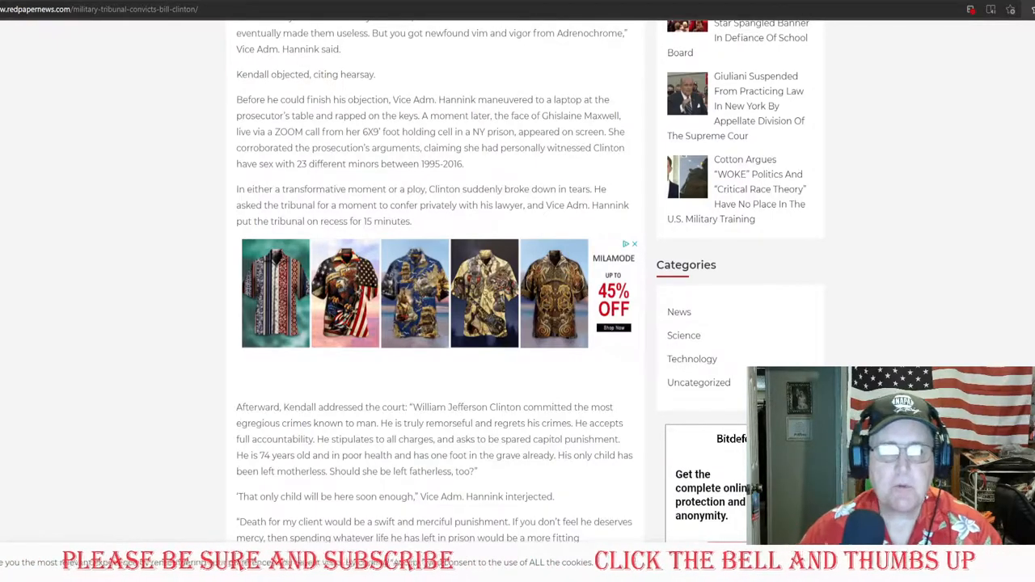
scroll(down, 3)
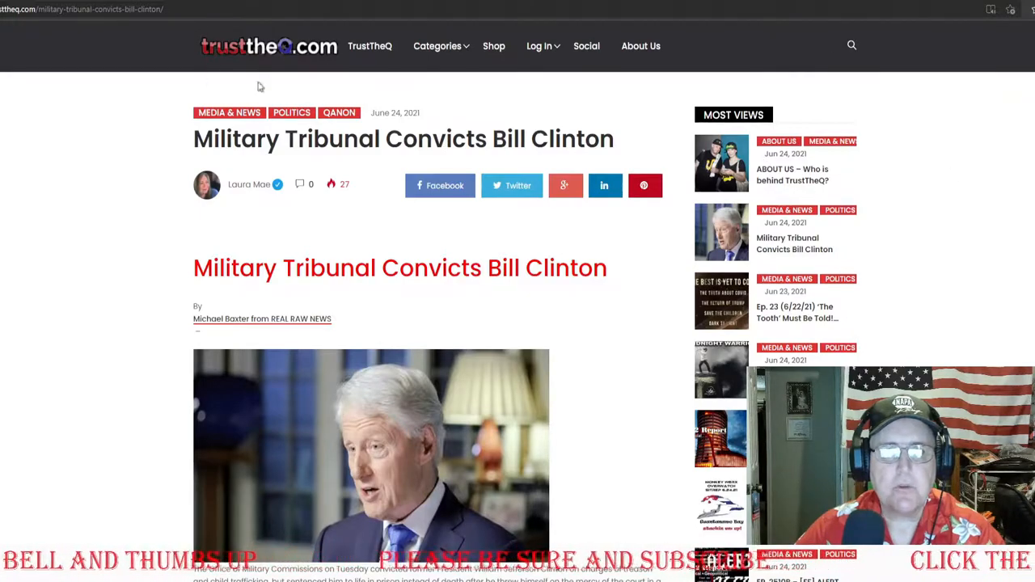
mouse_move(286, 80)
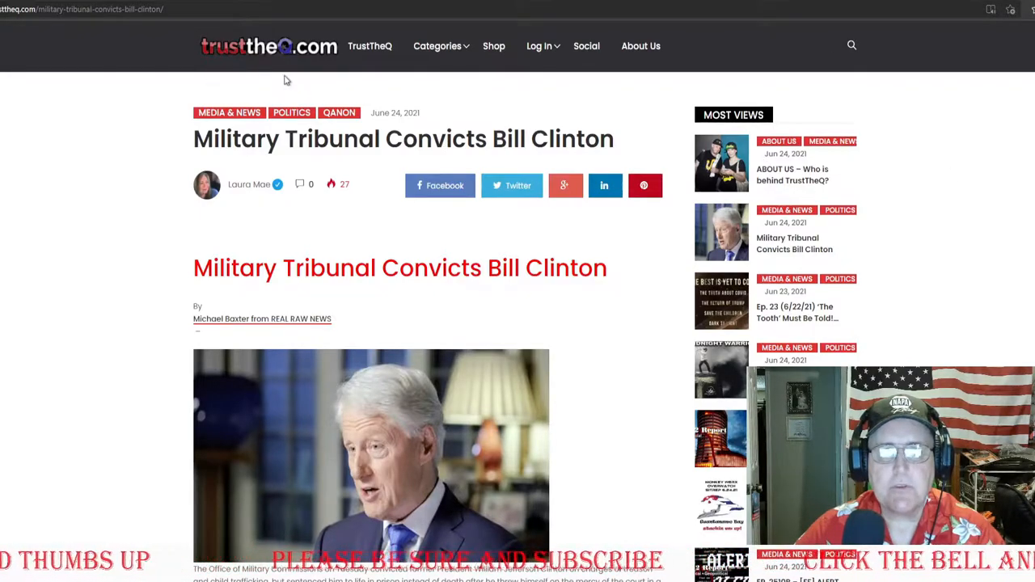
mouse_move(623, 107)
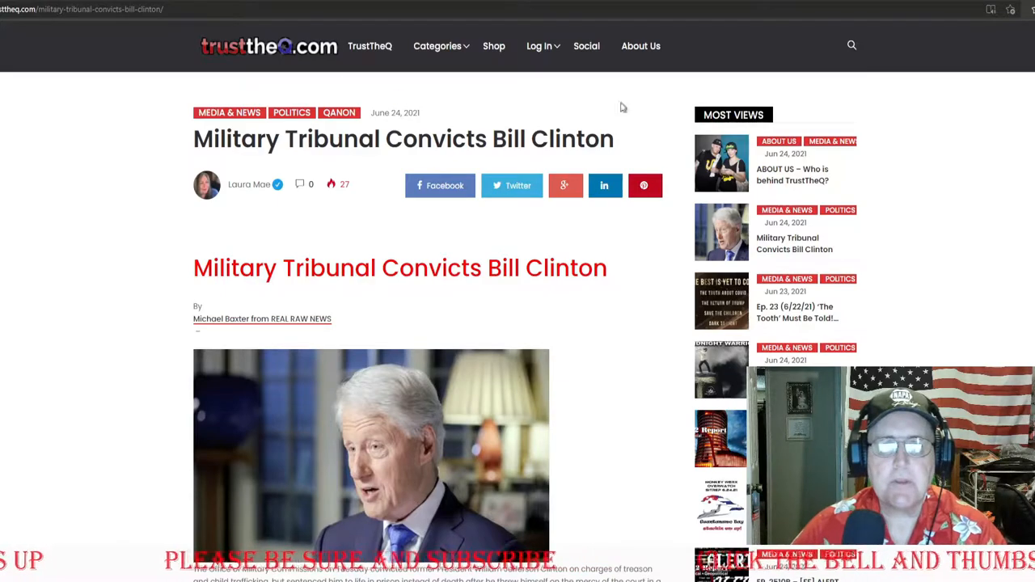